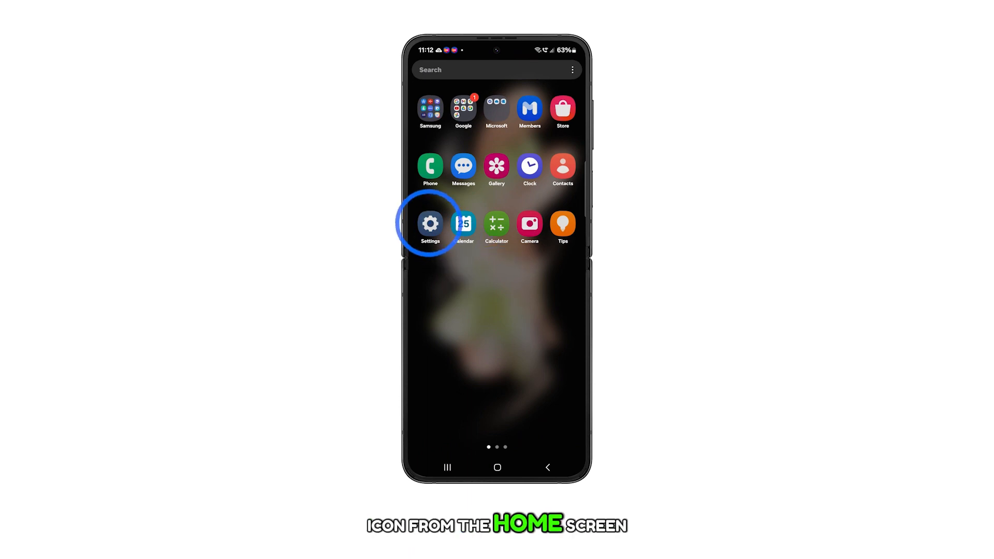
# Navigate from the home screen through Settings > Connections to Mobile networks and its Access Point Names.
pyautogui.click(430, 224)
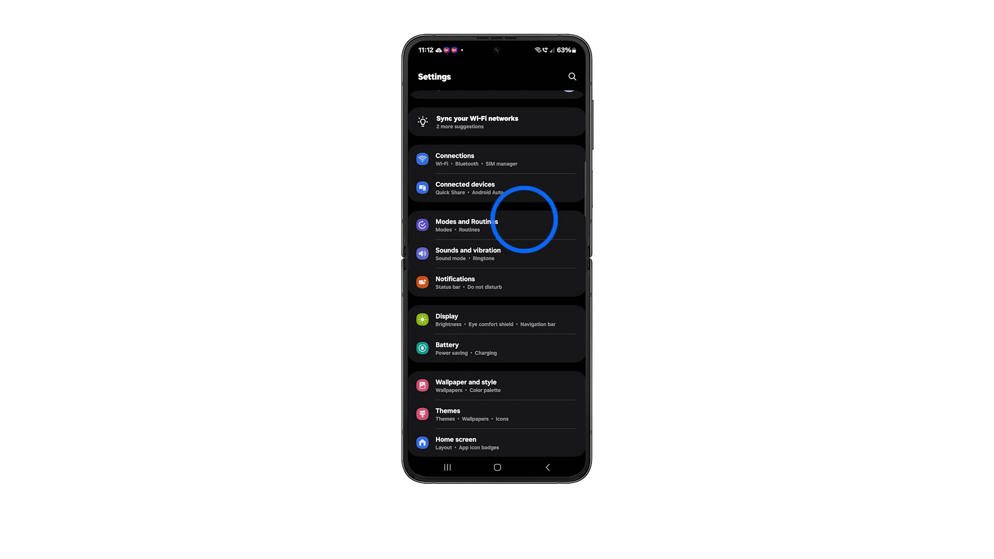
pyautogui.click(455, 159)
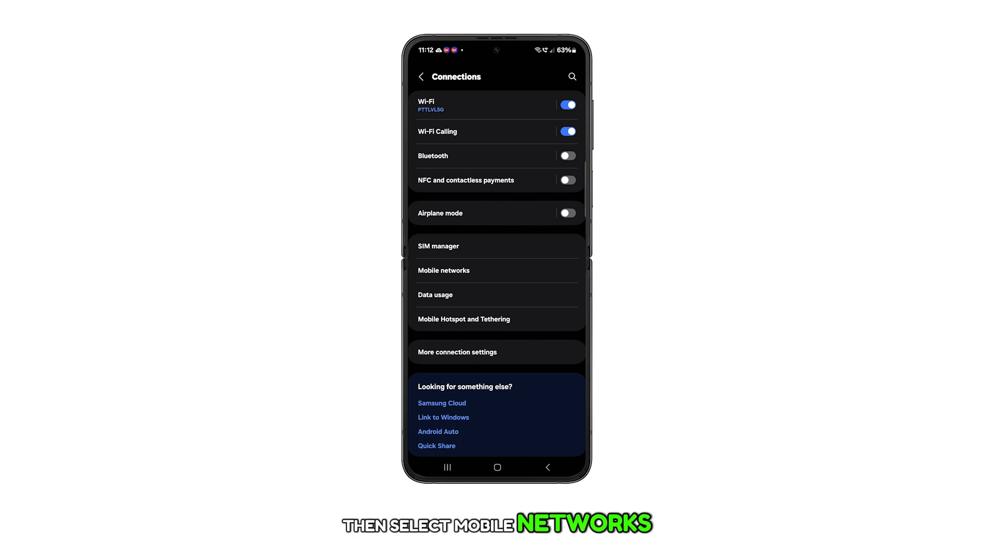
pyautogui.click(443, 270)
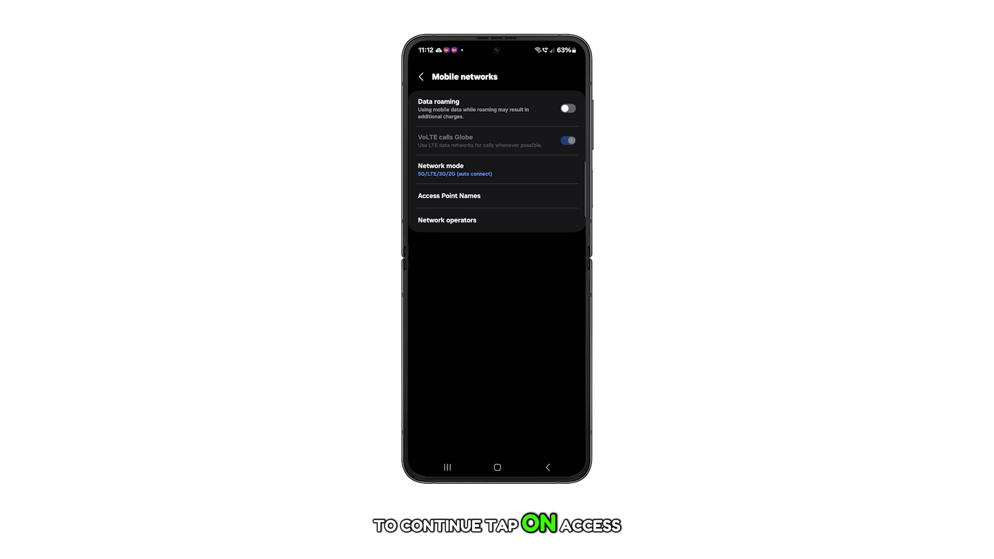
pyautogui.click(448, 196)
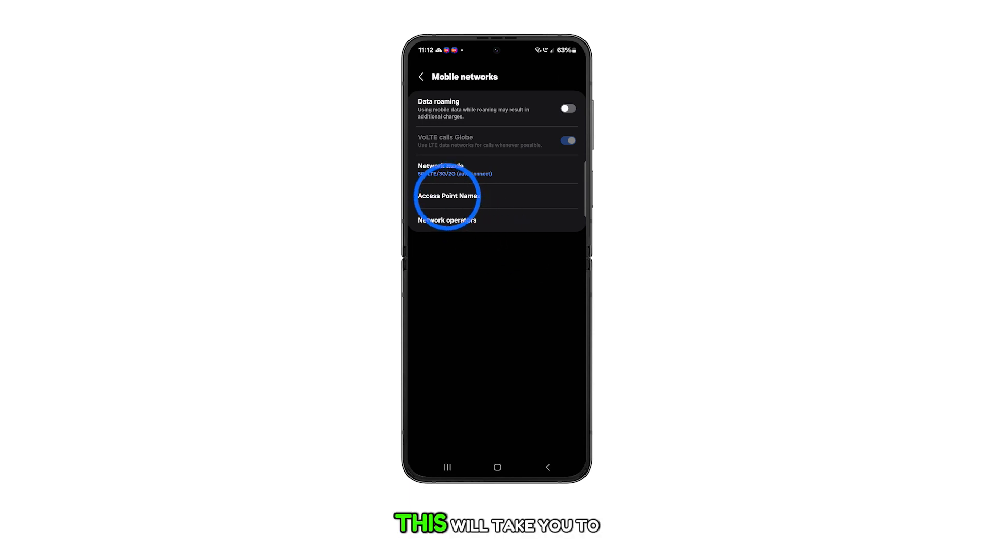
# Show the APN list with myGlobe Internet (active), ims and xcap.
pyautogui.click(447, 196)
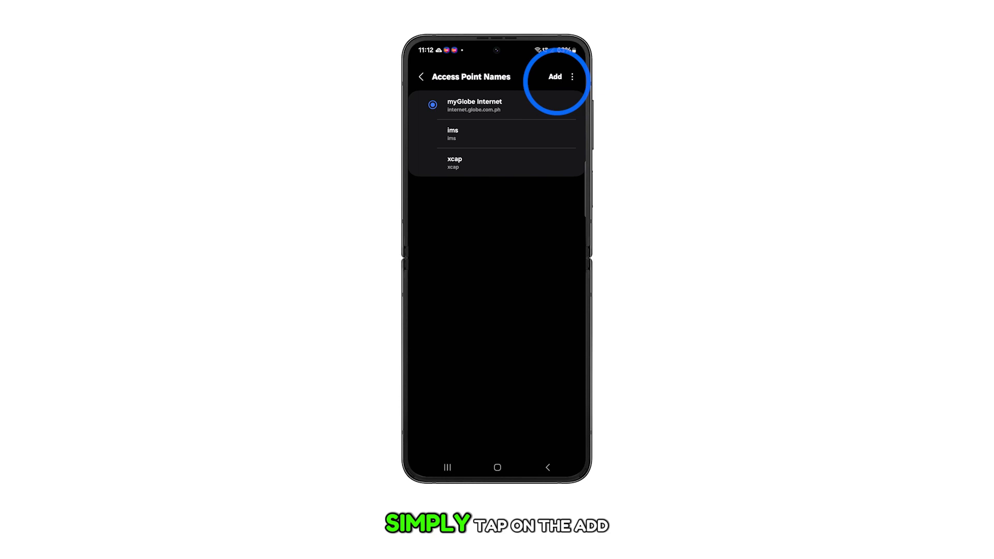
# Add a new access point, leaving Name, APN and the other fields unset.
pyautogui.click(554, 76)
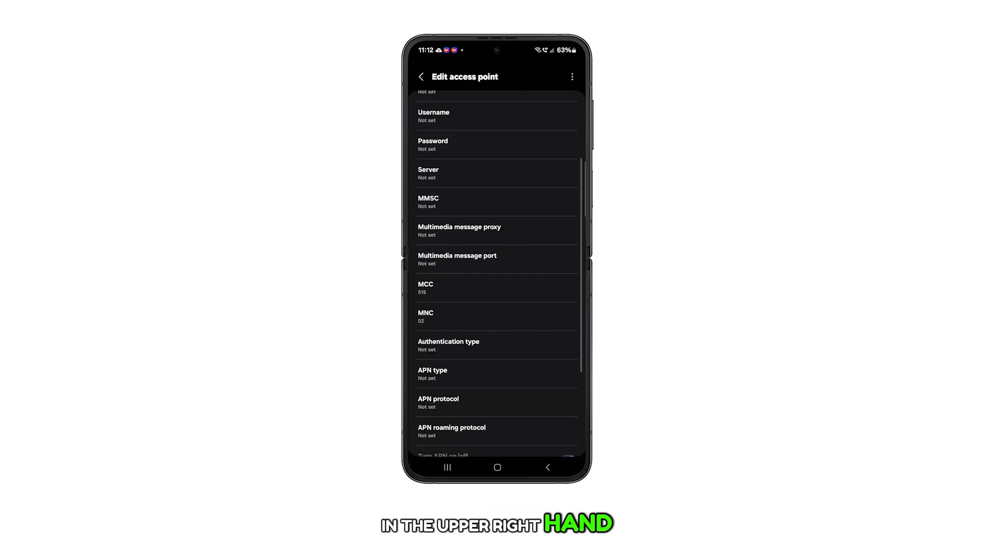
pyautogui.scroll(3)
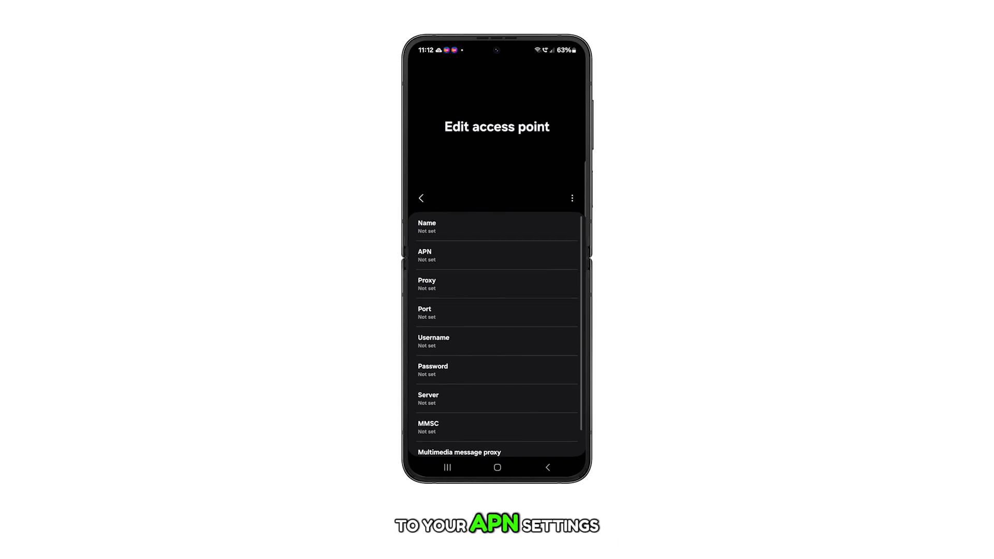
pyautogui.click(572, 198)
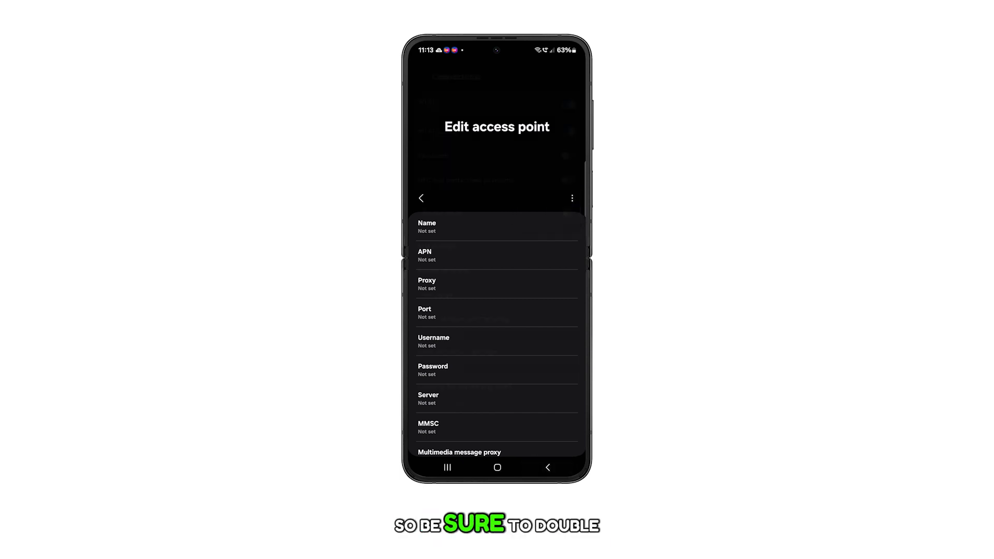
# Back out of the blank APN form via Connections and return to the home screen.
pyautogui.click(420, 197)
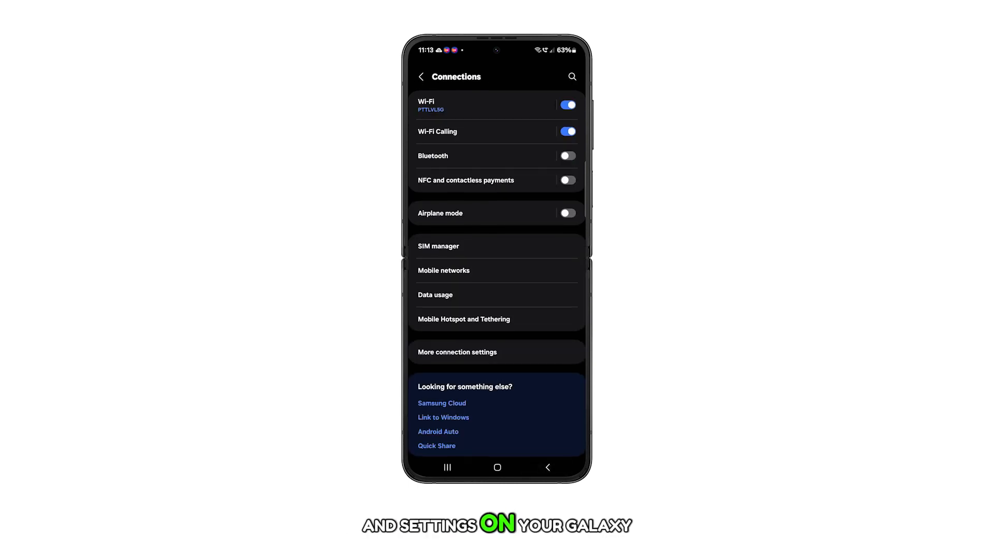
pyautogui.click(497, 467)
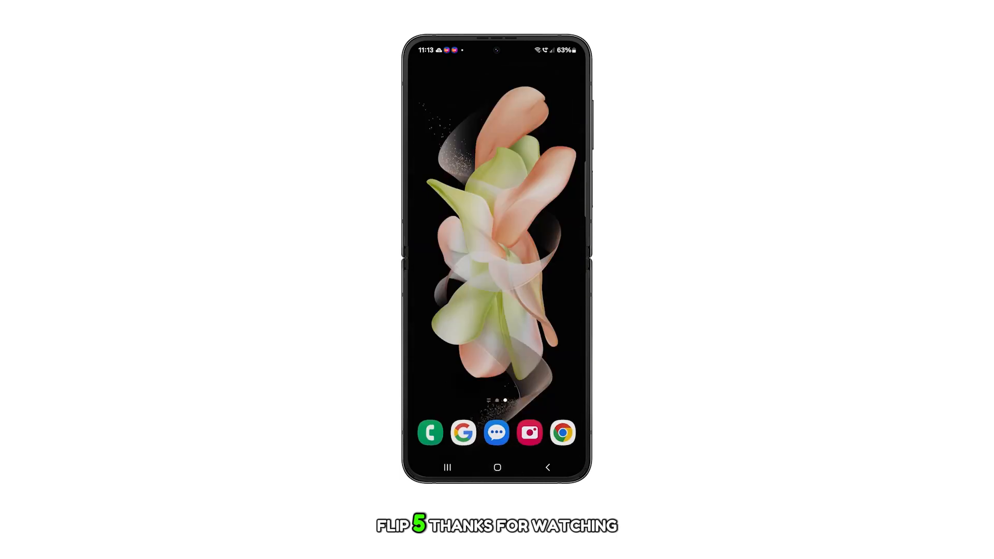